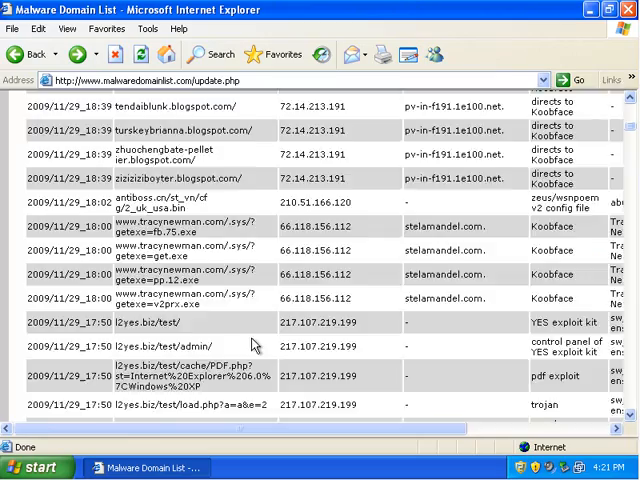
Step: Scroll the malicious-URL list down to the 2009/11/29 16:01 entries
scroll("down", 3)
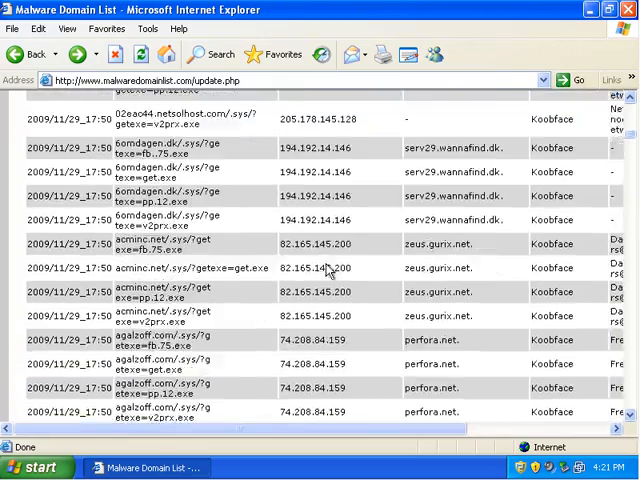
scroll("down", 3)
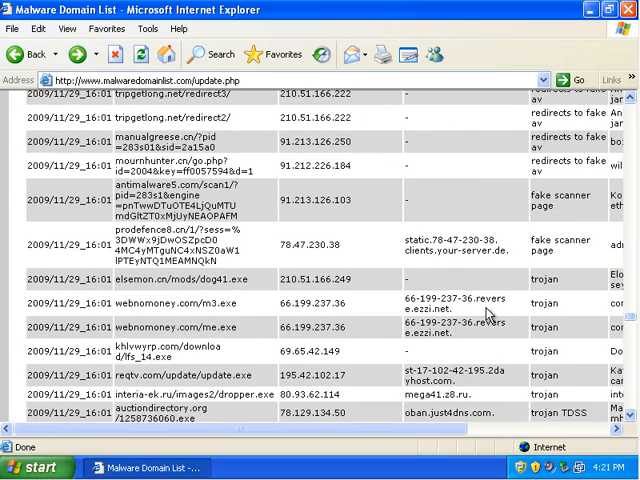
scroll("down", 3)
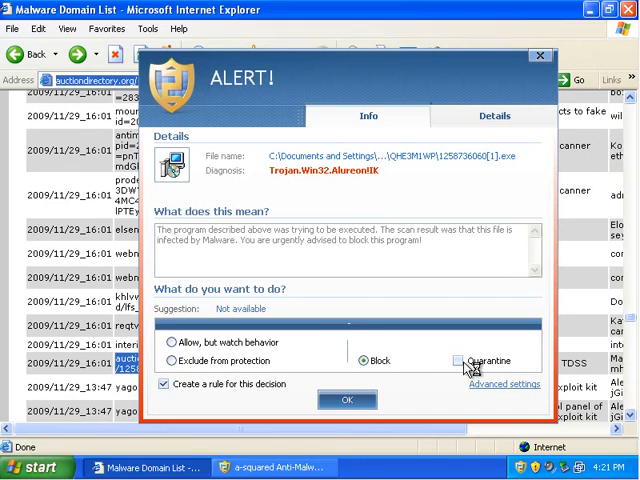
Step: Quarantine the trojan, run fj_14.exe from khlvwrp.com and block and quarantine its rootkit
left_click(348, 400)
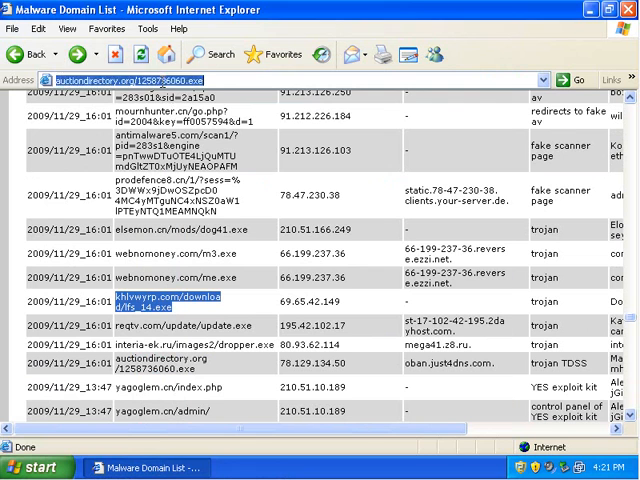
left_click(164, 298)
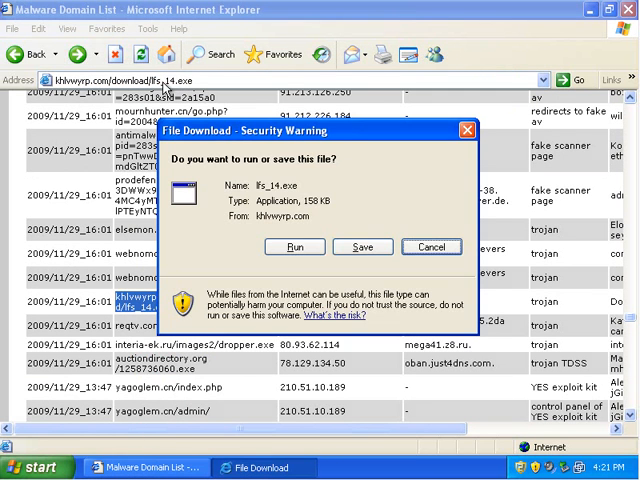
left_click(294, 246)
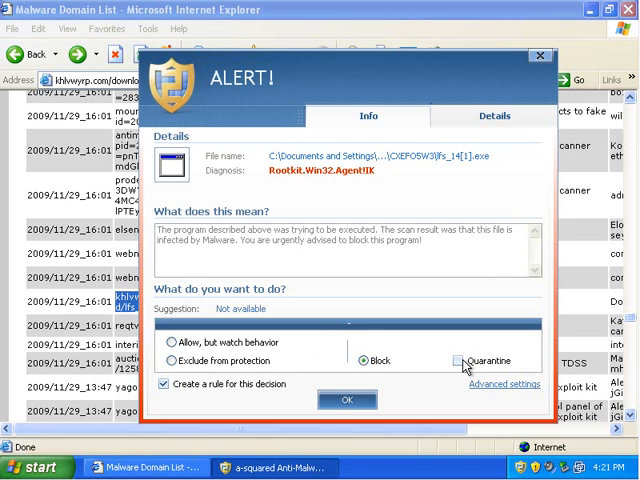
left_click(460, 360)
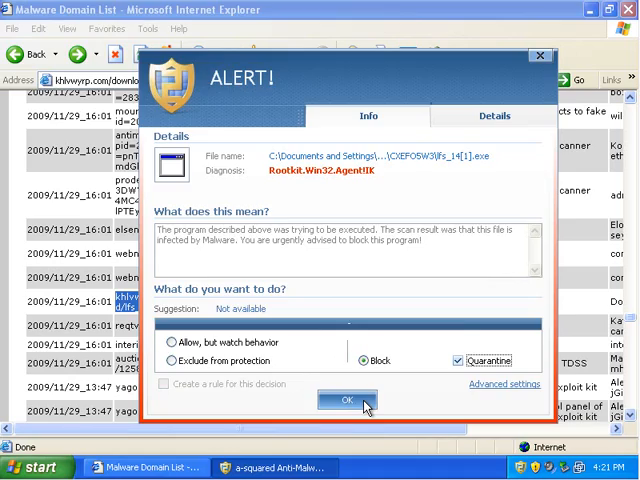
left_click(348, 400)
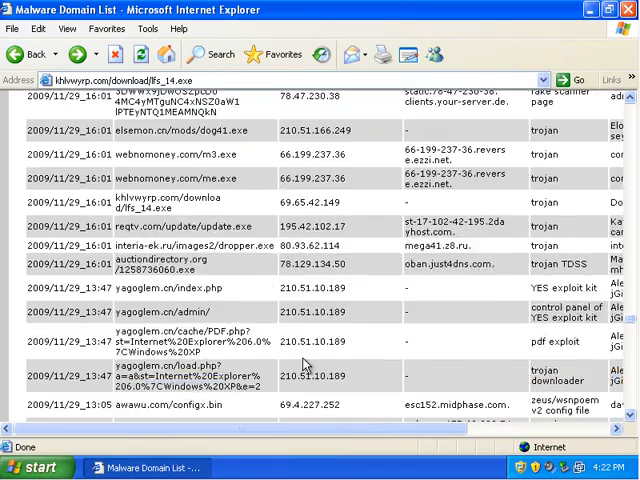
Step: Run bot.exe from the 13:05 entry and answer its invisible-install warning with block and quarantine
scroll("down", 3)
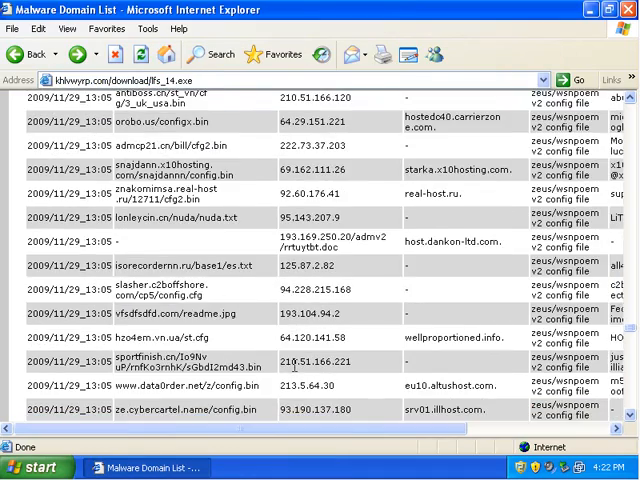
scroll("down", 3)
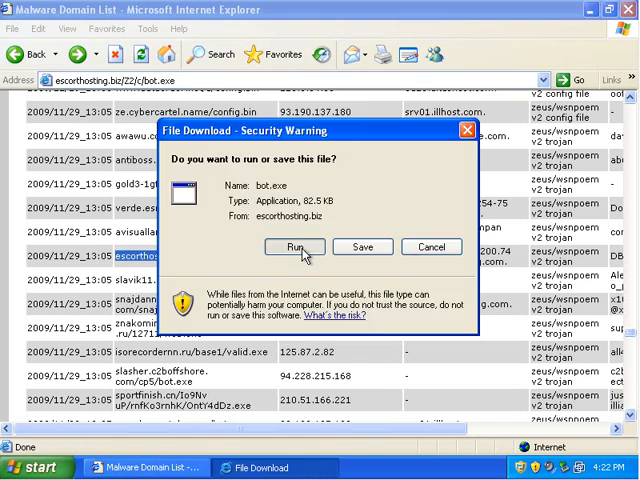
left_click(294, 246)
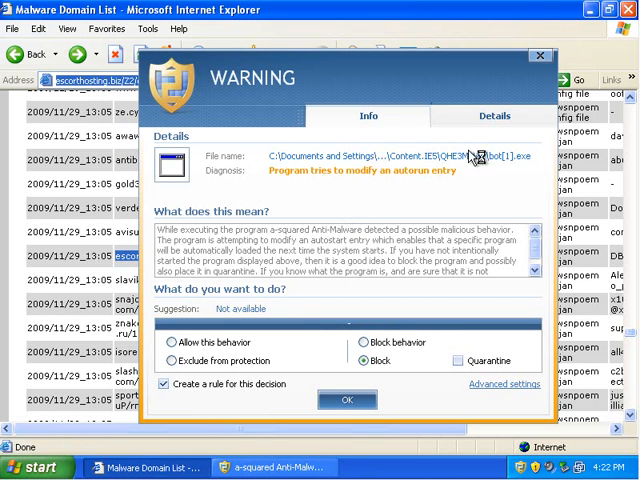
mouse_move(364, 224)
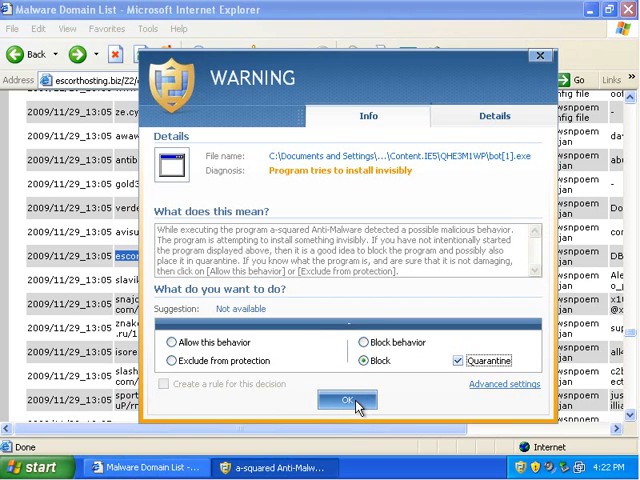
left_click(348, 400)
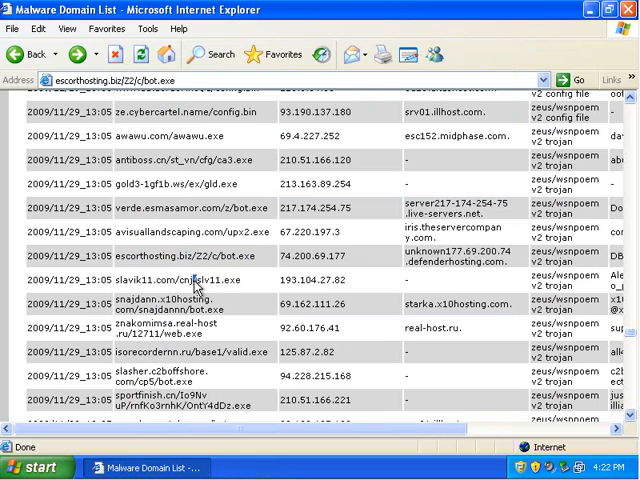
Step: Quarantine the Zbot spyware from slavik11.com and acknowledge the blocked suspicious-host connection
double_click(178, 280)
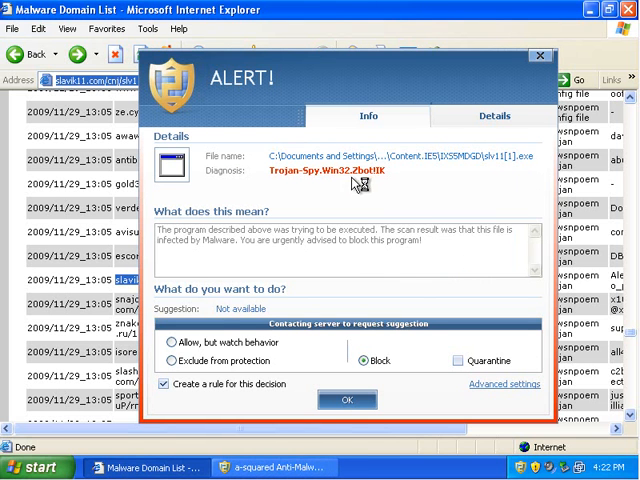
left_click(452, 360)
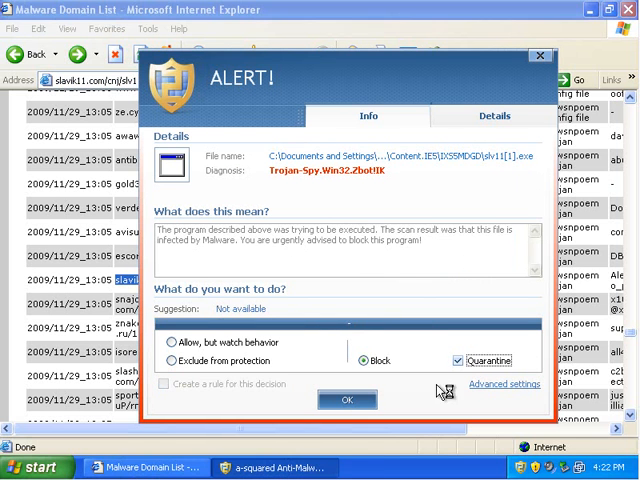
left_click(348, 400)
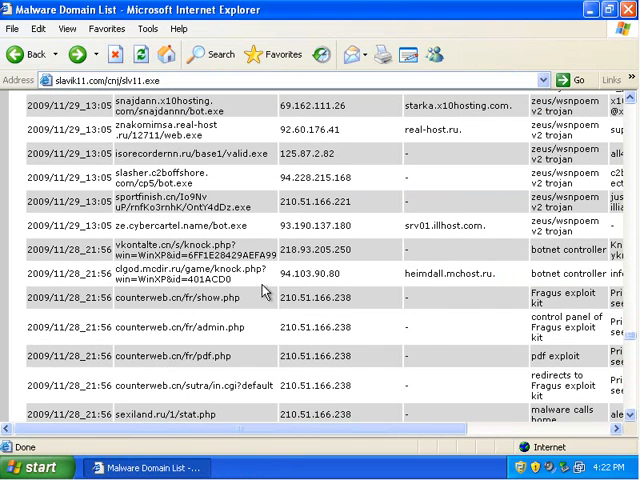
mouse_move(268, 292)
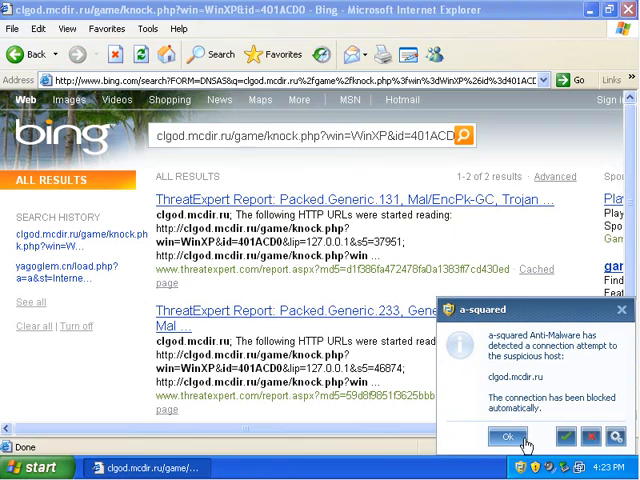
left_click(508, 436)
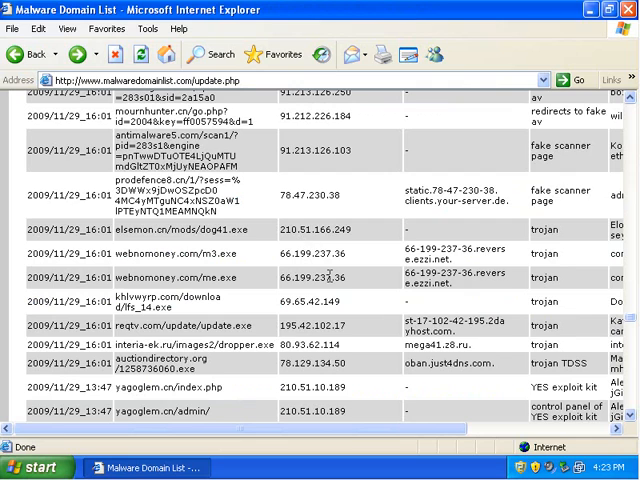
Step: Run DDOS.exe from the analytics.cn entry, review the Knockex detection's details and block and quarantine it
scroll("down", 3)
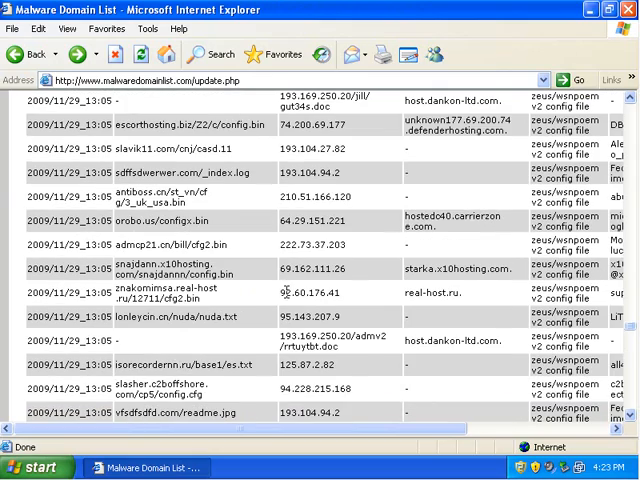
scroll("down", 3)
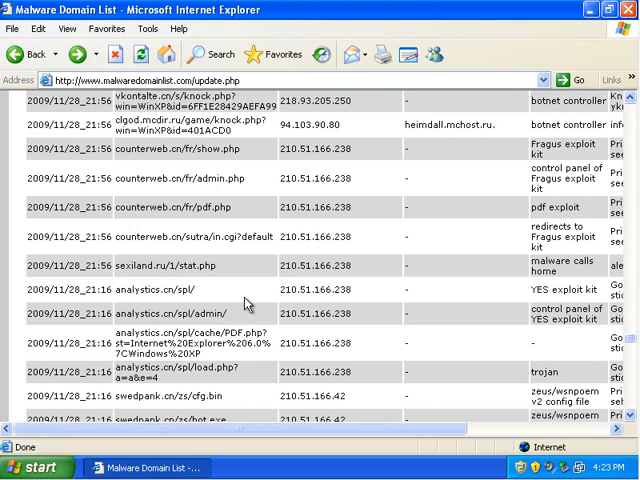
scroll("down", 3)
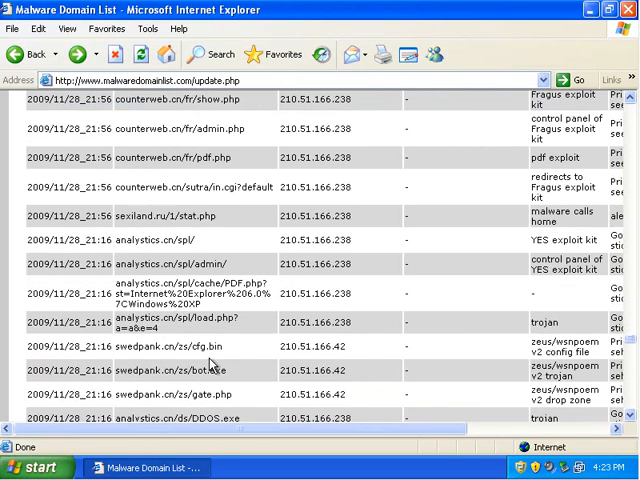
scroll("down", 3)
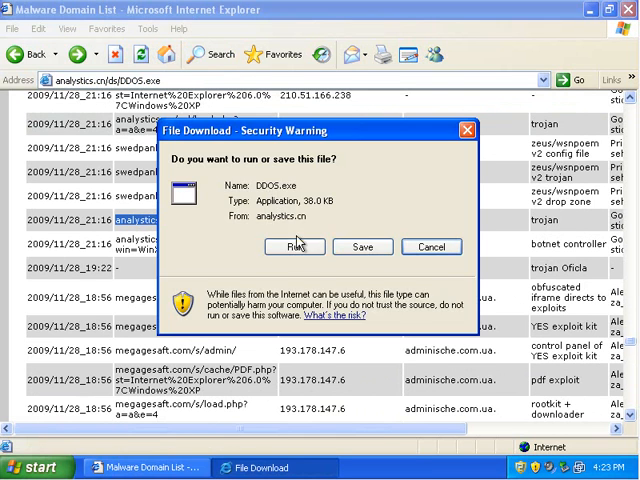
left_click(294, 246)
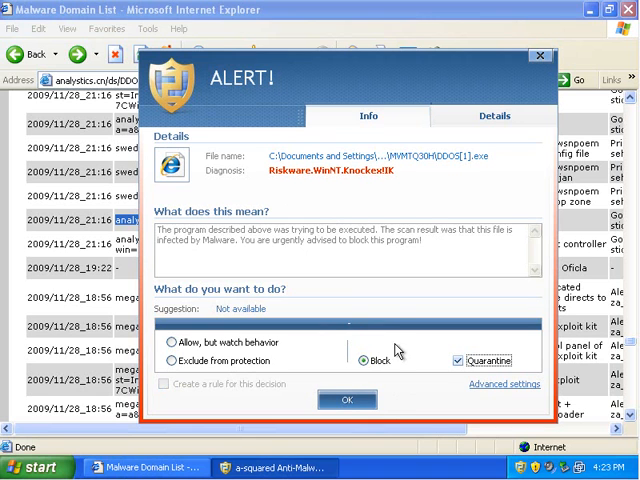
left_click(494, 116)
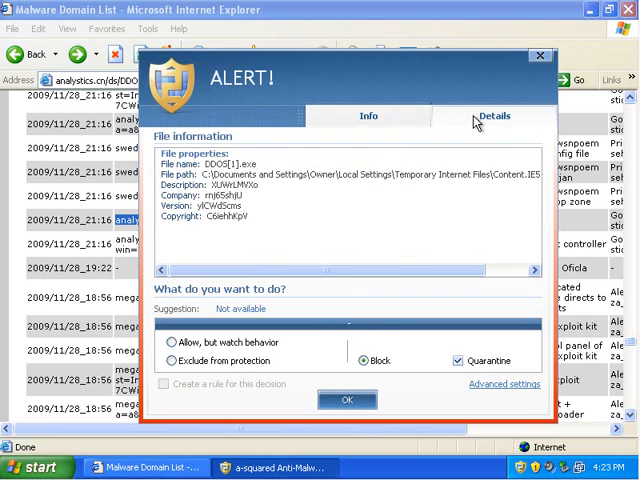
mouse_move(264, 216)
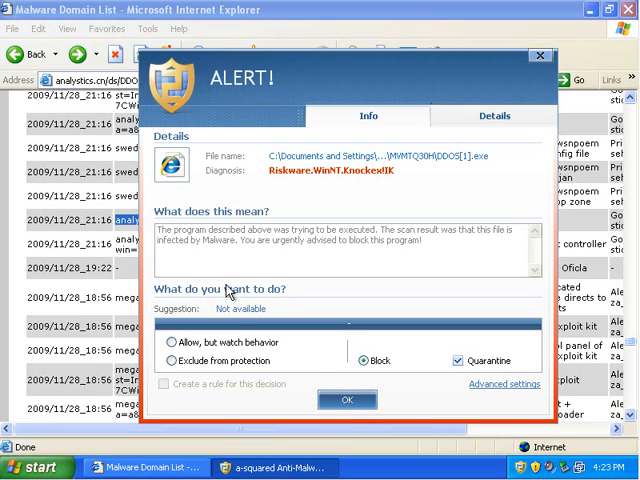
mouse_move(348, 400)
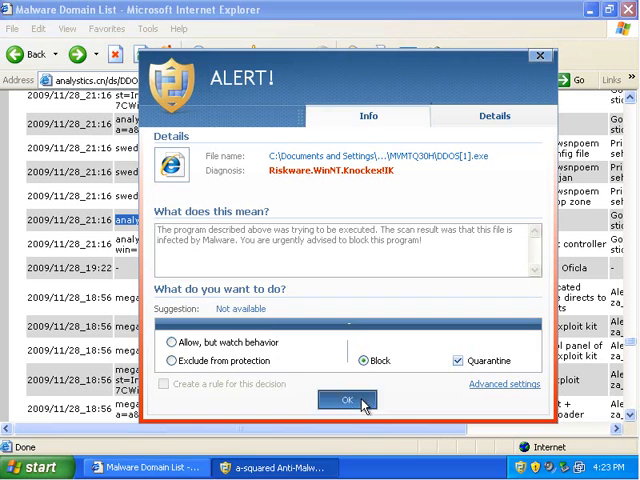
left_click(346, 400)
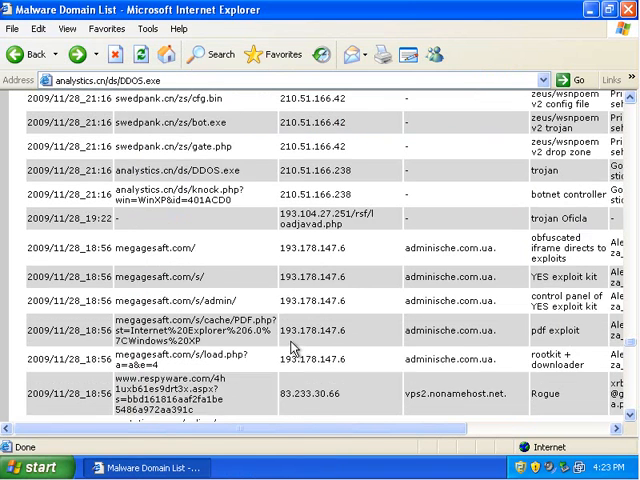
Step: Block and quarantine the megagesoft.com trojan and head to the Malwarebytes forum address
scroll("down", 3)
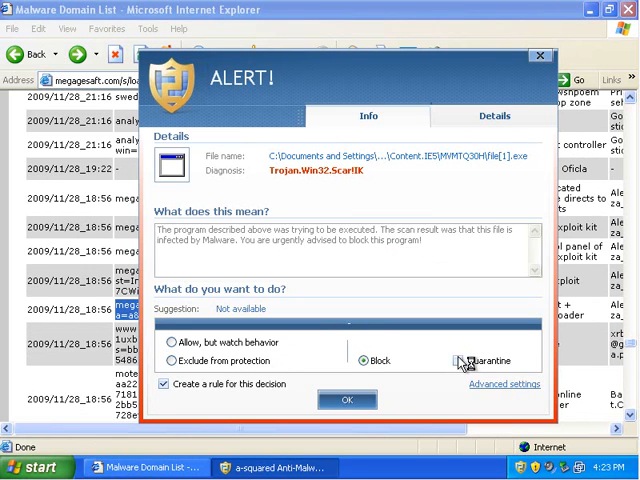
left_click(348, 400)
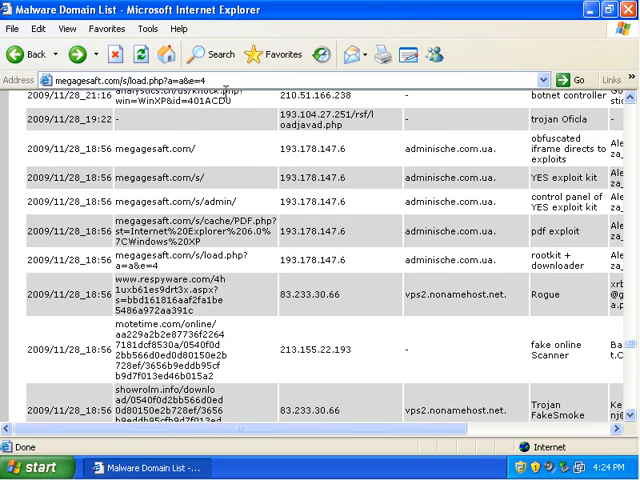
type("malwarebytes.org/forums/")
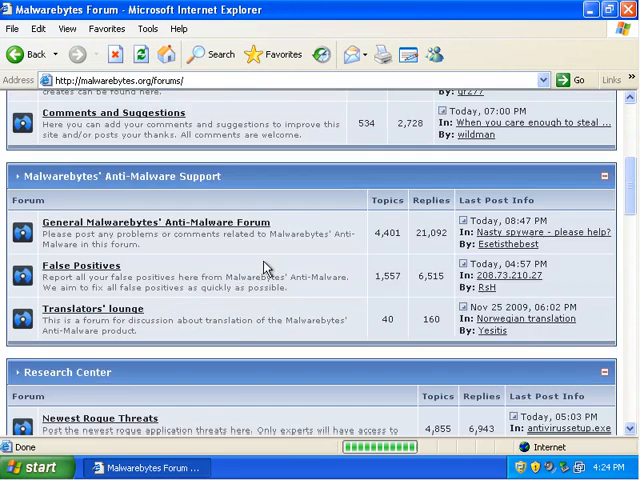
Step: Run awaeu.exe from its Newest Malware Threats topic and block and quarantine it on the invisible-install warning
left_click(100, 418)
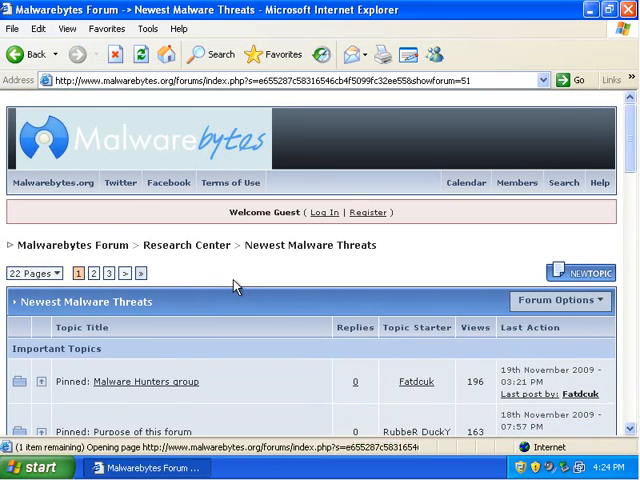
scroll("down", 3)
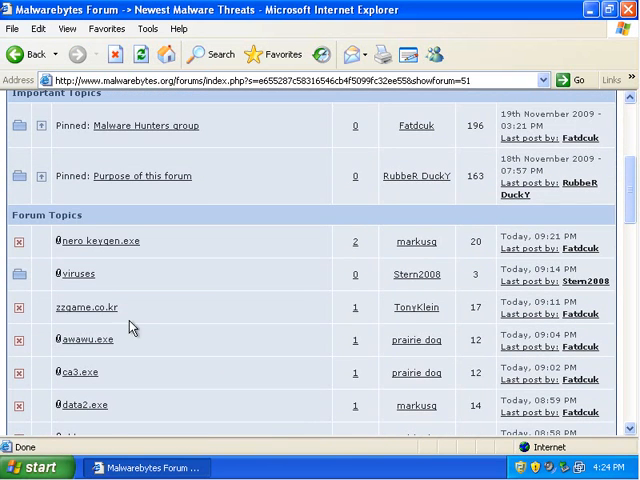
left_click(84, 340)
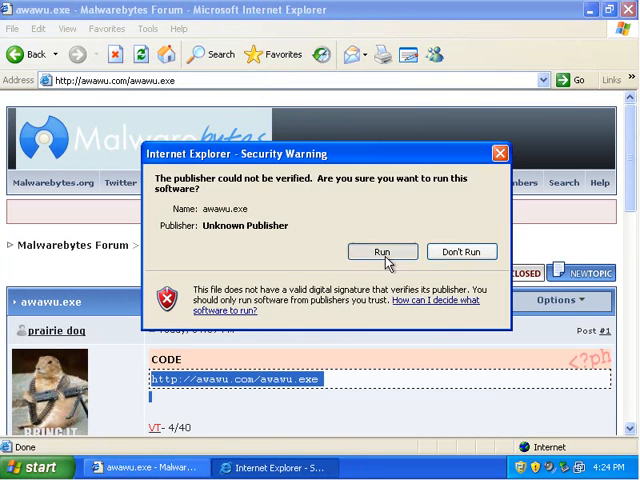
left_click(382, 252)
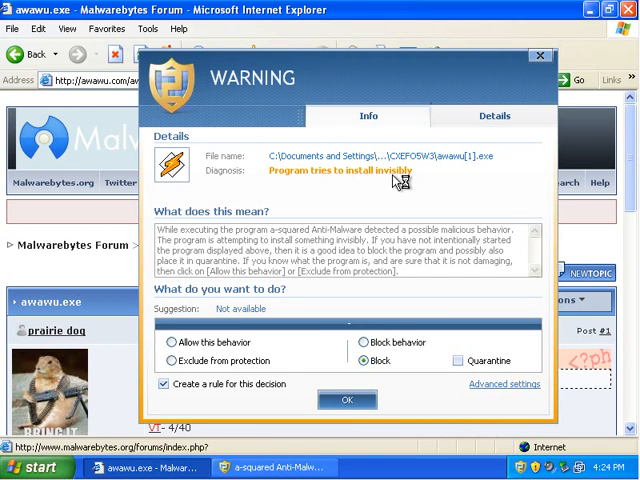
mouse_move(392, 184)
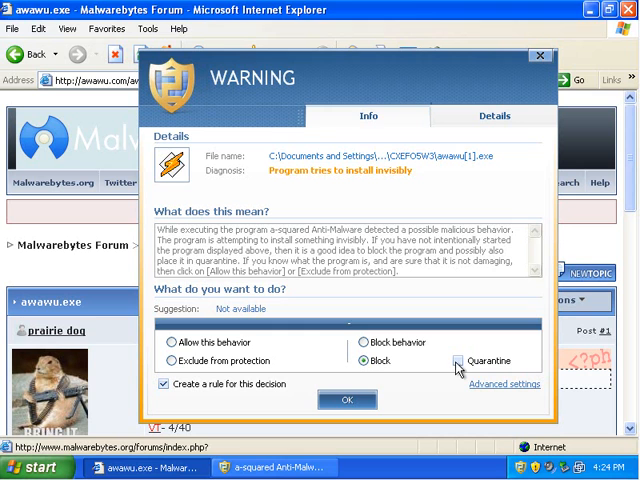
left_click(460, 360)
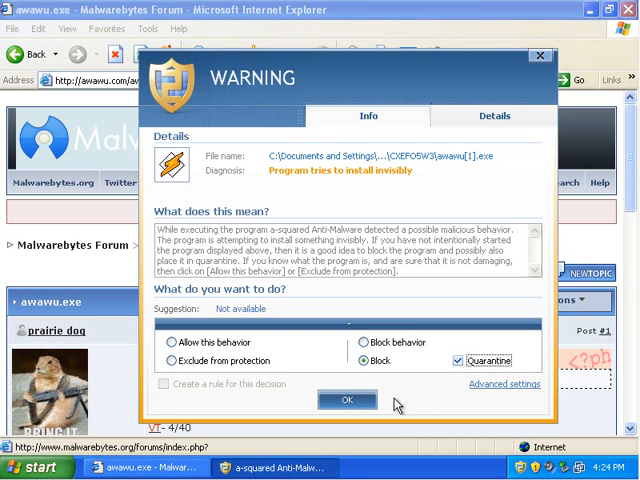
left_click(348, 400)
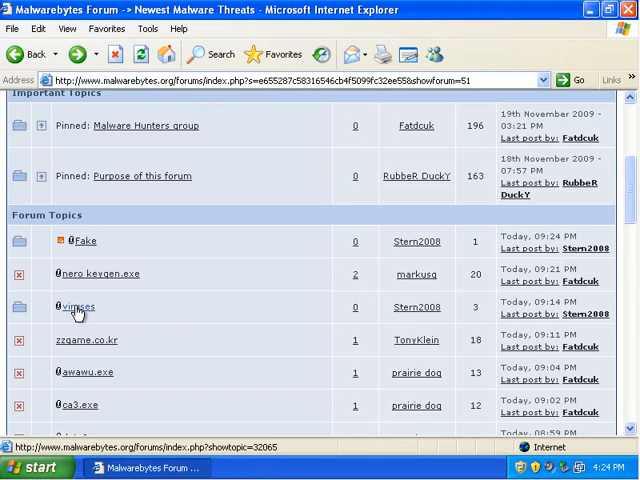
Step: Launch the viruses-topic file, check the Nero-labelled installer's details and block and quarantine it
left_click(78, 308)
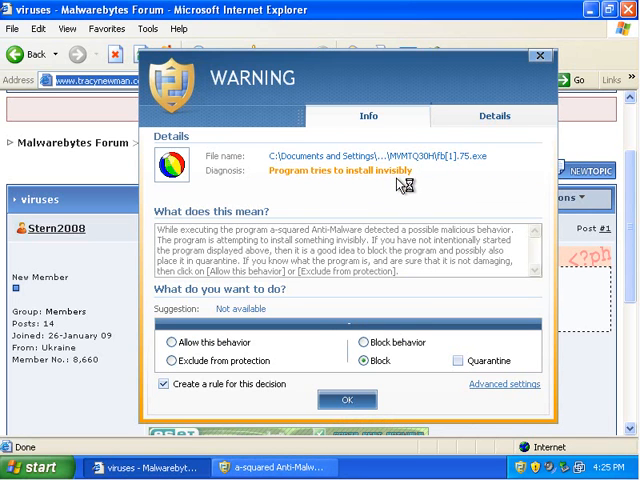
left_click(494, 116)
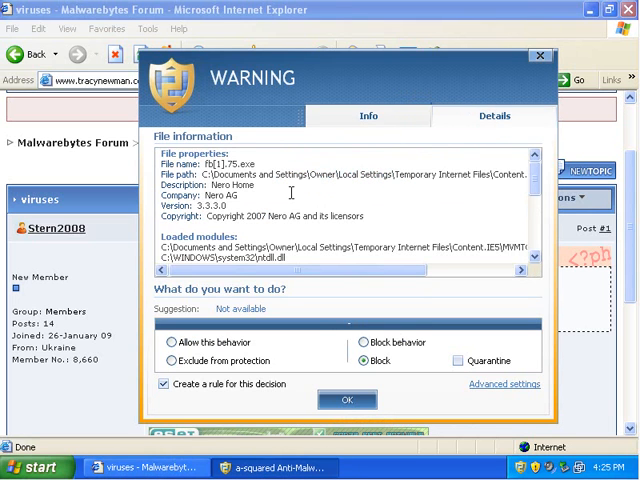
mouse_move(328, 216)
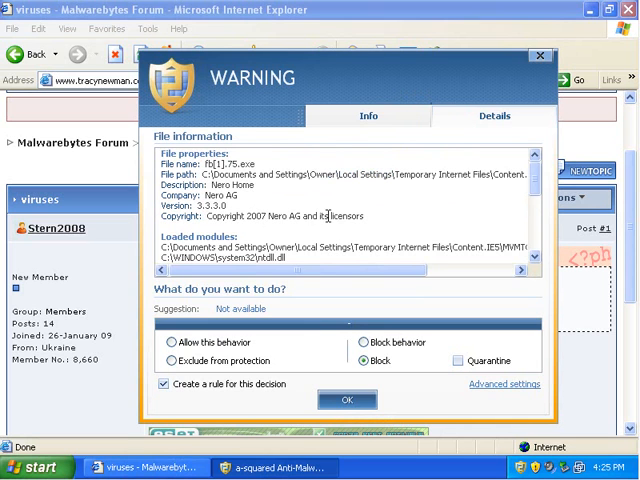
mouse_move(376, 216)
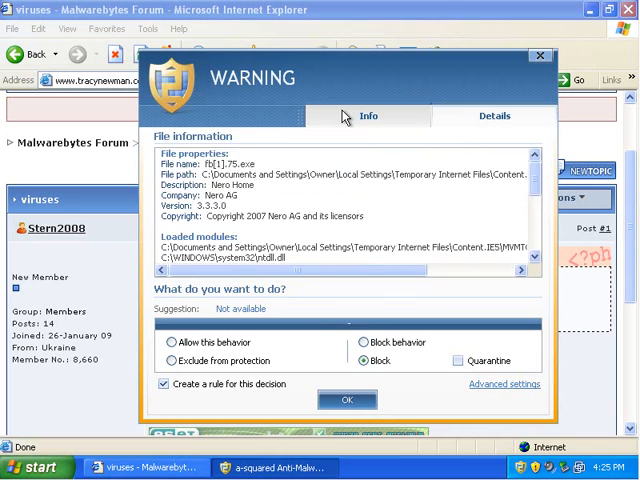
left_click(494, 116)
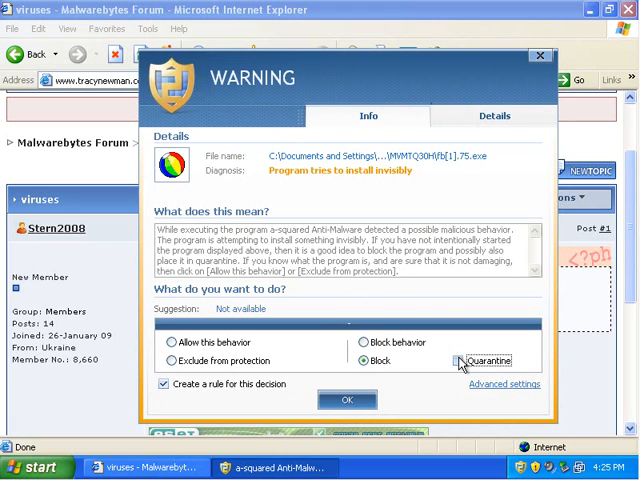
left_click(348, 400)
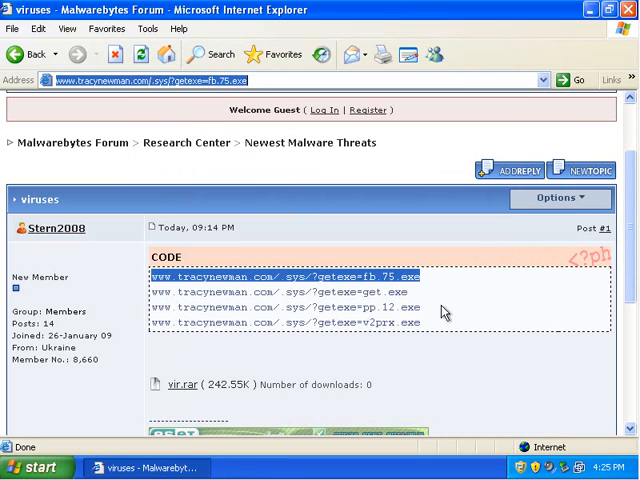
Step: Open the New Buzus DVT-IMAGEN031.JPG zip and try running its file, which fails as an invalid Win32 application
left_click(22, 54)
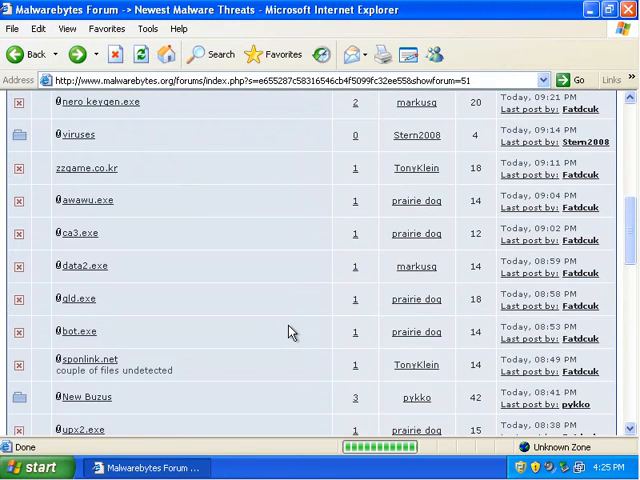
scroll("down", 3)
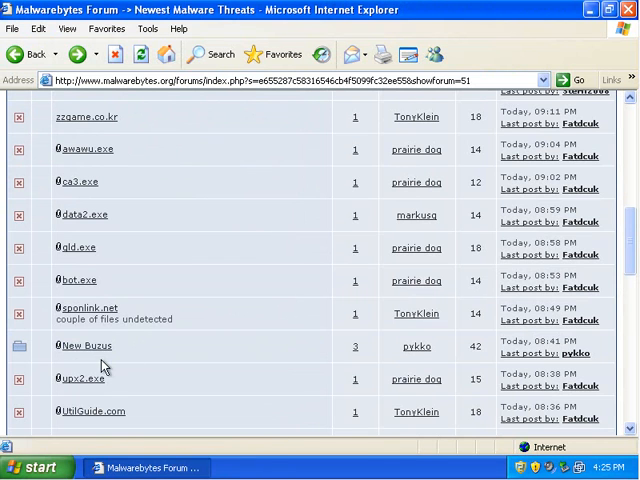
left_click(86, 344)
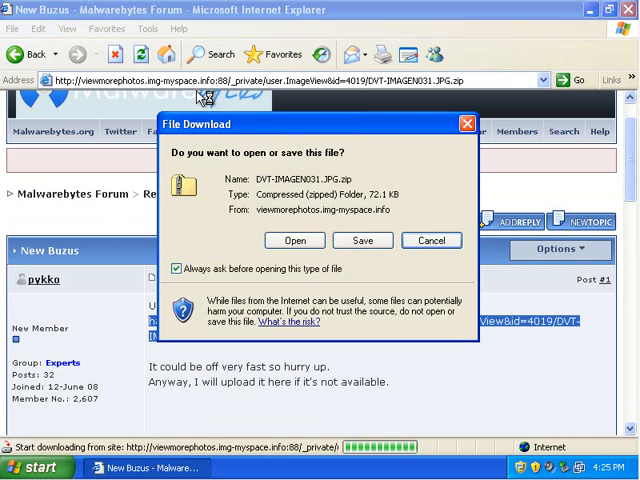
left_click(432, 240)
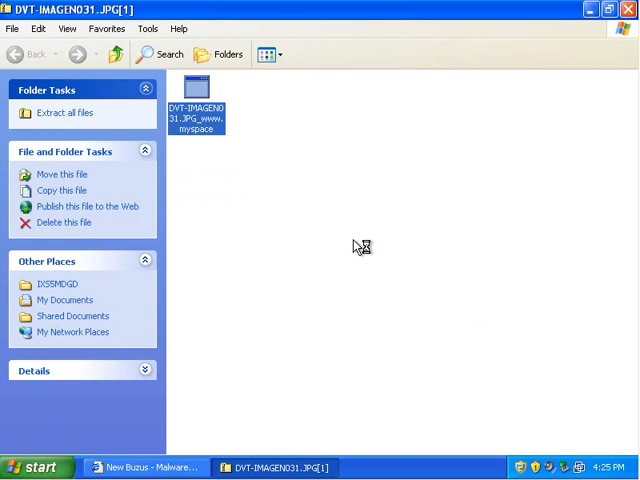
mouse_move(596, 64)
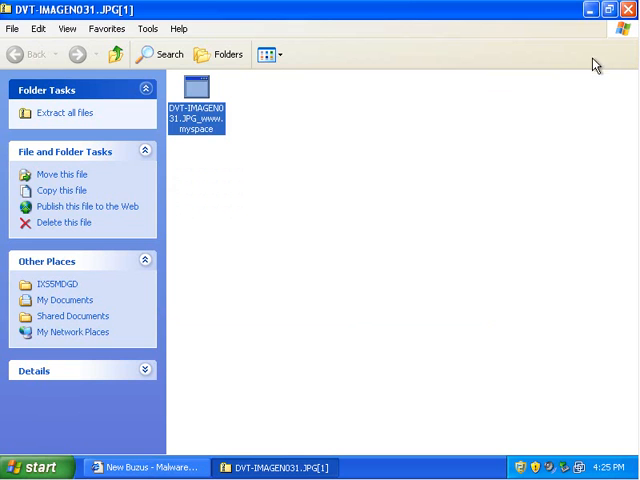
double_click(196, 96)
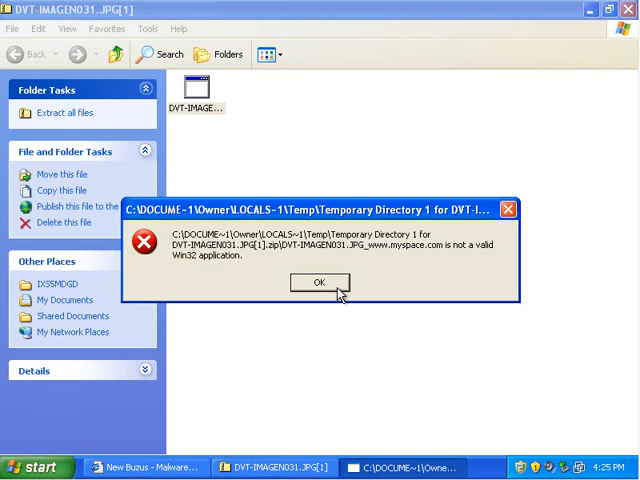
left_click(318, 282)
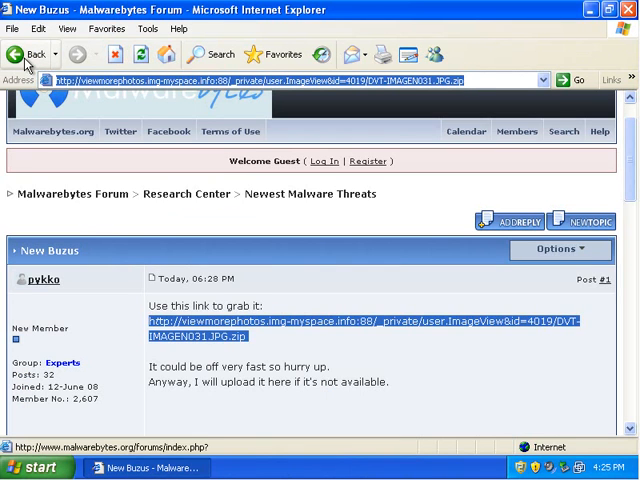
Step: Download upx2.exe from its topic and block and quarantine it as Zbot spyware
left_click(22, 54)
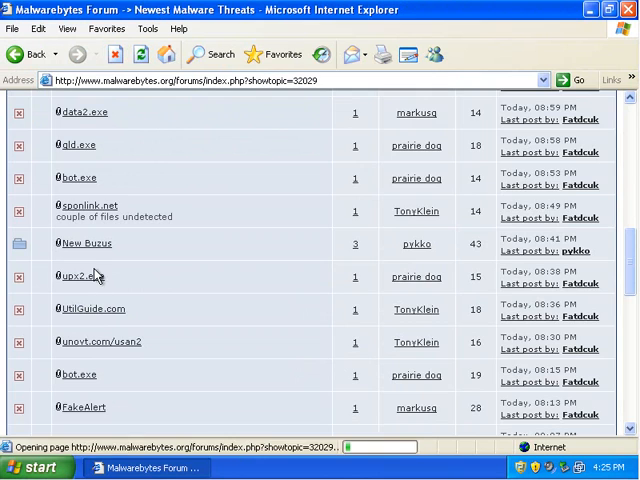
left_click(84, 276)
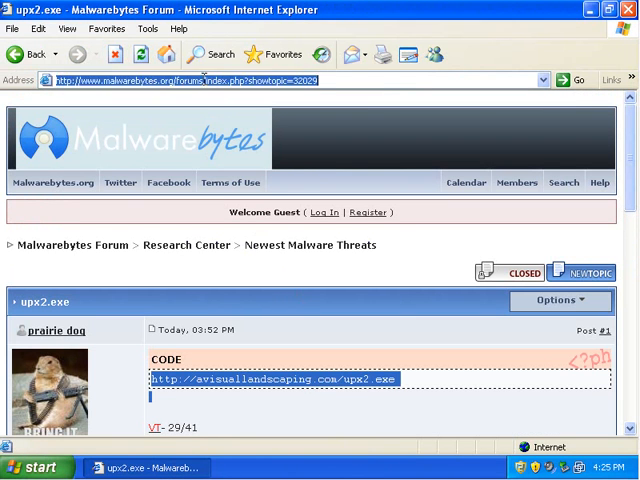
left_click(272, 378)
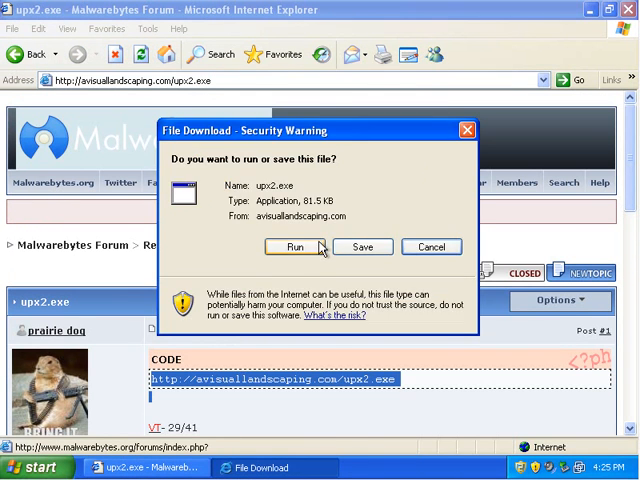
left_click(294, 246)
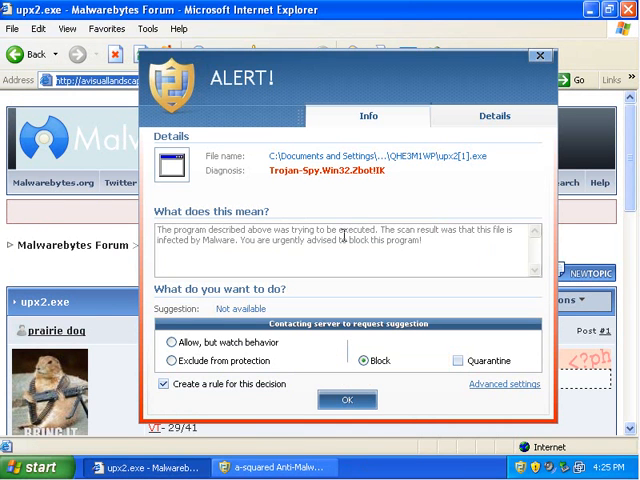
left_click(452, 360)
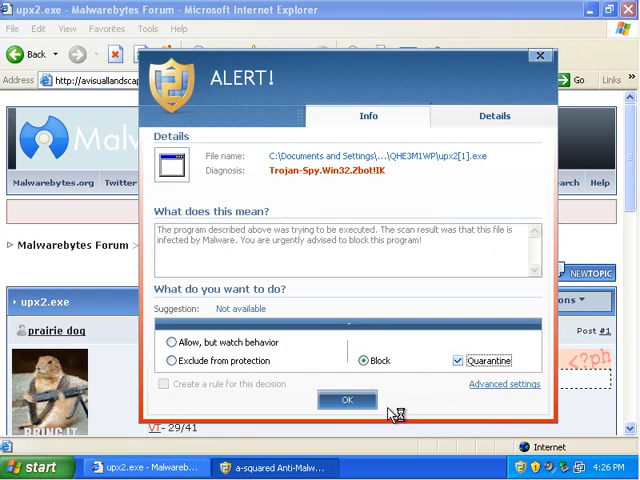
left_click(348, 400)
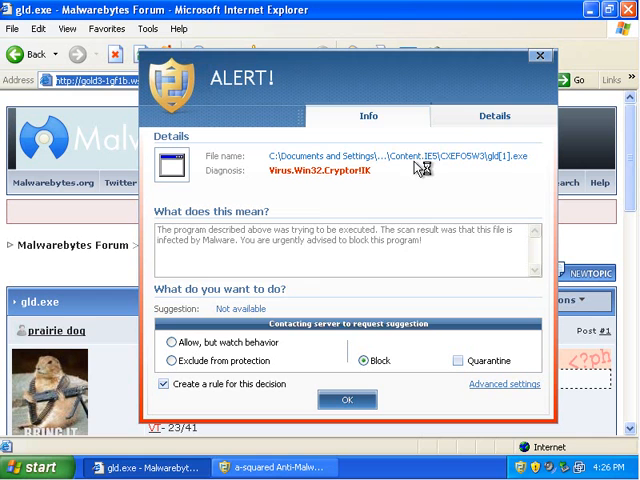
Step: Review gld.exe's file details on the Cryptor virus alert and block it
left_click(494, 116)
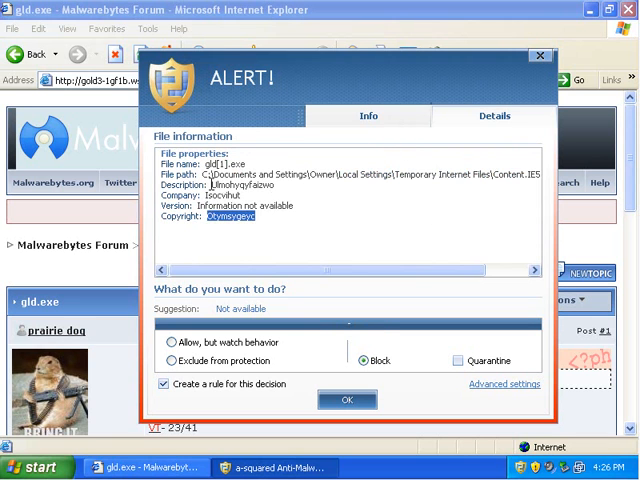
left_click(368, 116)
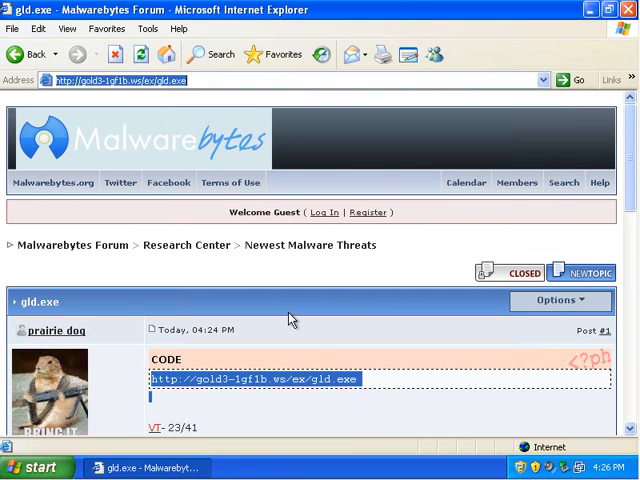
Step: Navigate from Newest Malware Threats to the Newest Rogue Threats board and the setup.exe FakeSmoke topic
left_click(20, 54)
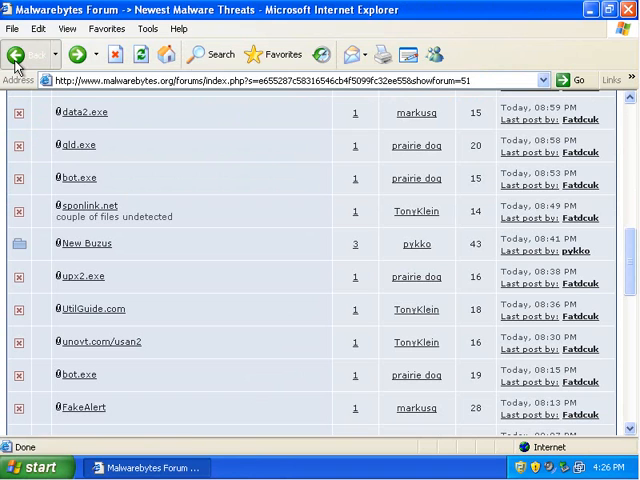
left_click(30, 54)
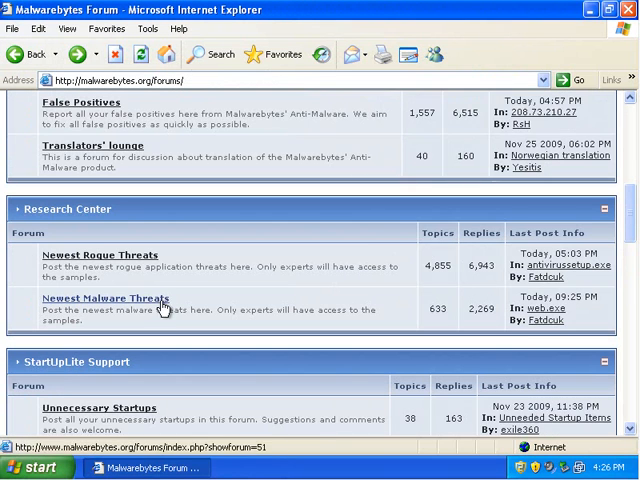
left_click(104, 298)
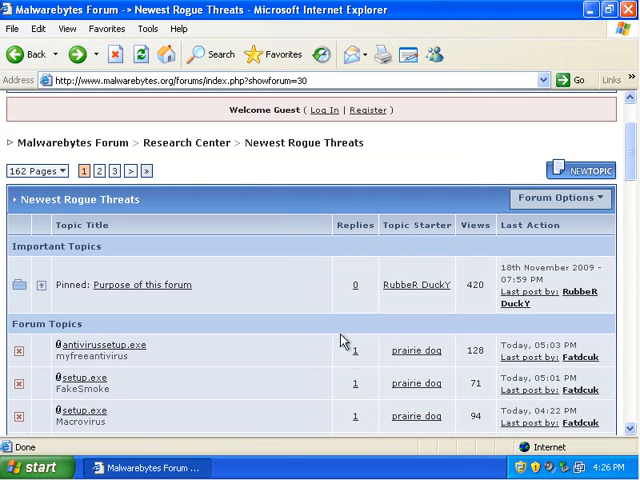
left_click(84, 378)
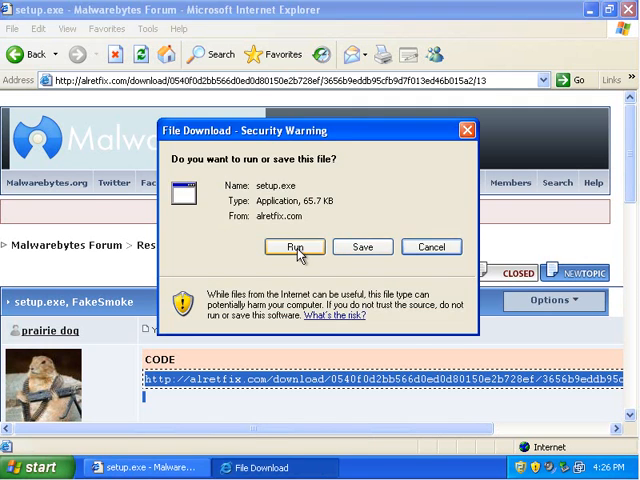
Step: Run the FakeSmoke setup.exe and answer both a-squared alerts (hidden installer, RESpyWare.exe) with block and quarantine
left_click(294, 246)
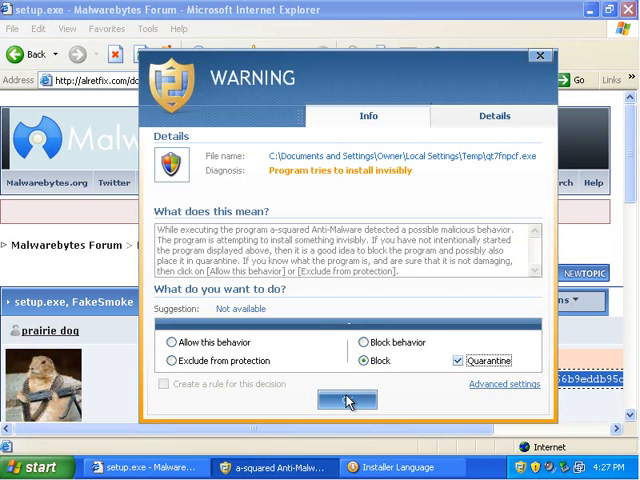
left_click(348, 400)
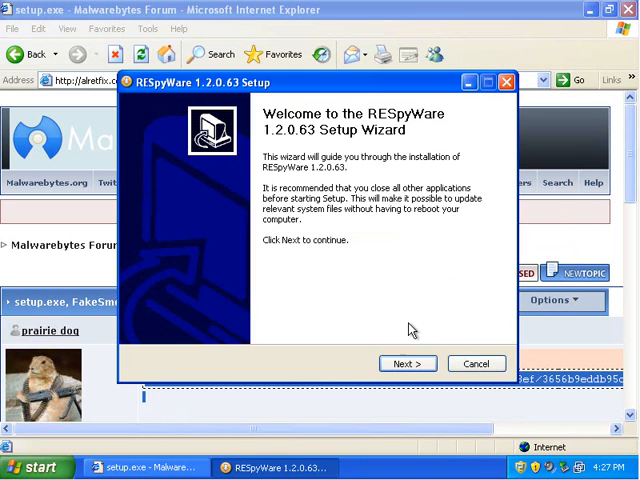
left_click(408, 364)
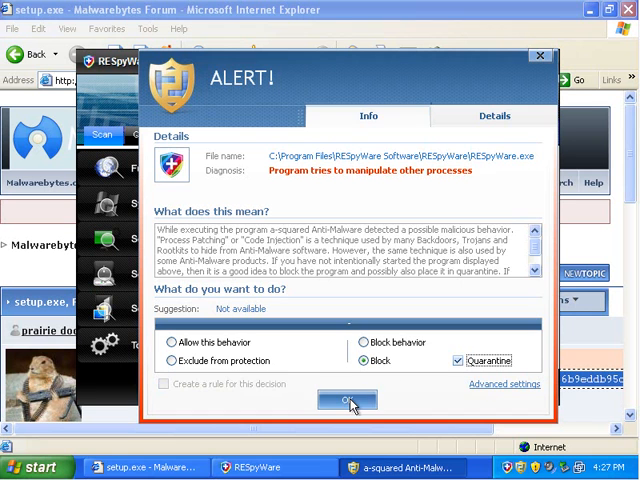
left_click(346, 400)
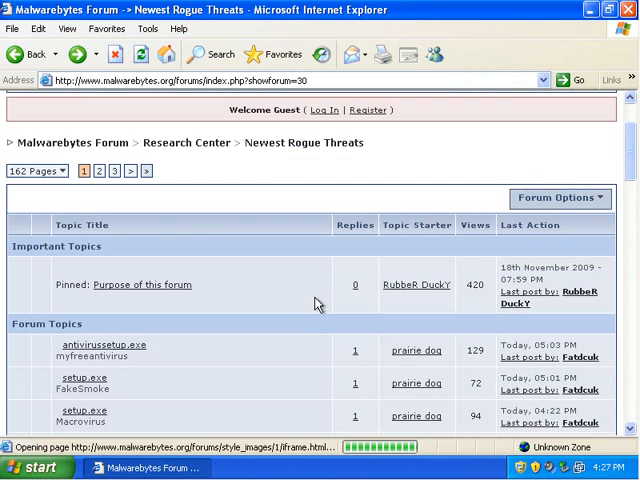
Step: Scroll the Newest Rogue Threats list to the fake scanner, RESpyWare and install.exe posts
scroll("down", 3)
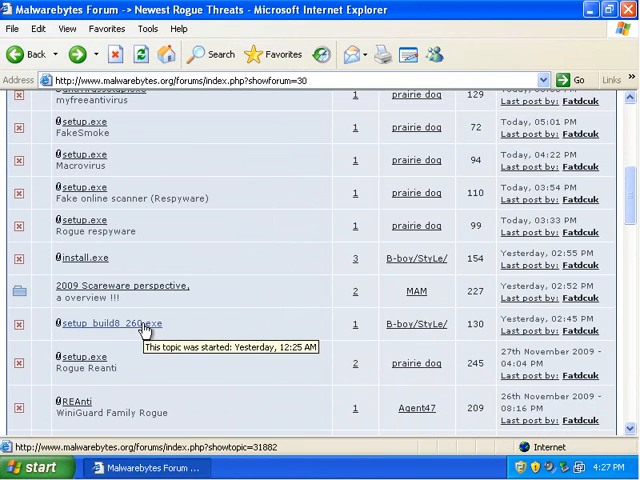
mouse_move(88, 258)
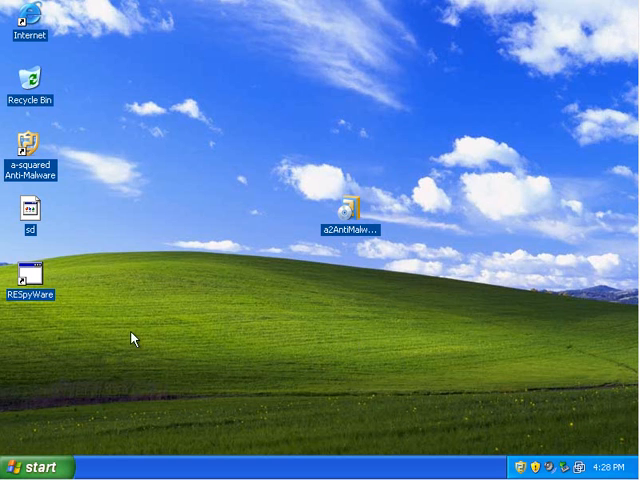
mouse_move(158, 340)
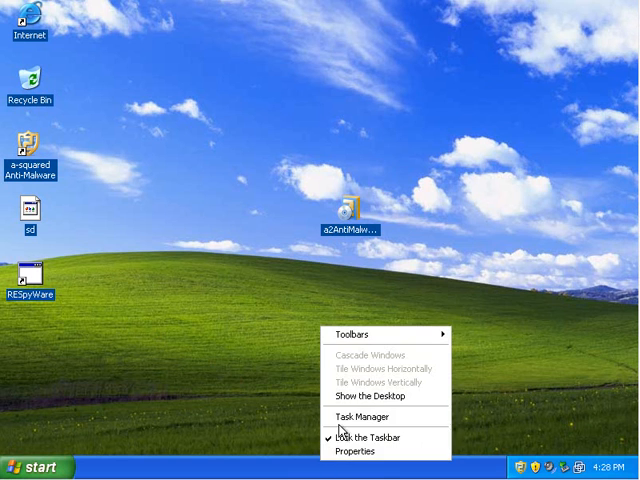
Step: Review Task Manager's processes sorted by memory use, largest first, noting a2guard.exe among normal processes, then close it
left_click(356, 418)
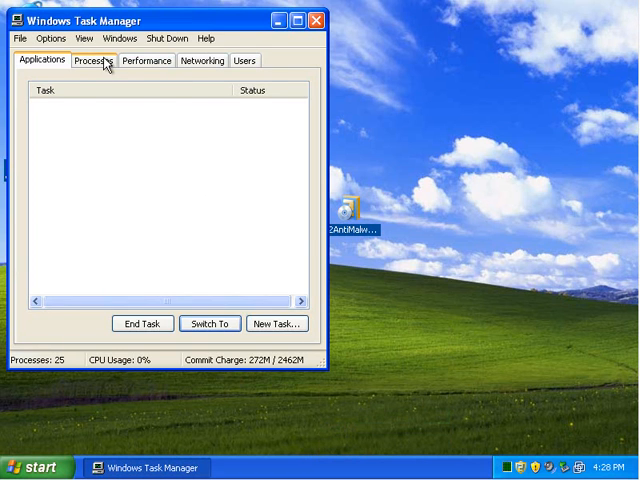
left_click(92, 60)
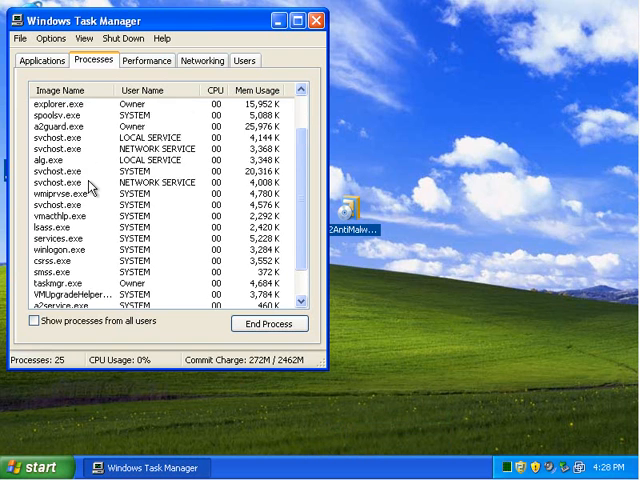
left_click(256, 90)
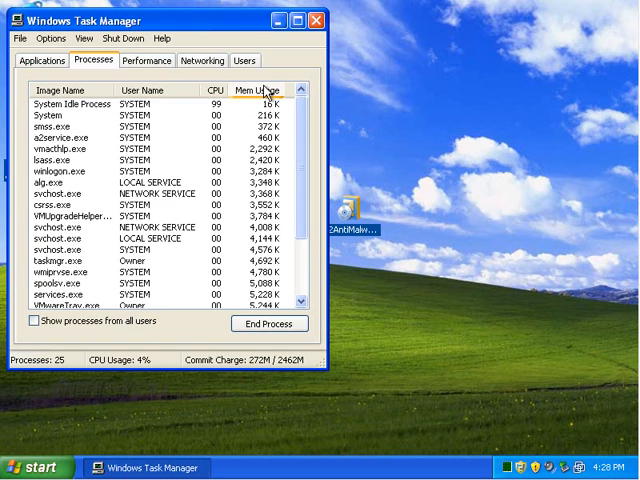
left_click(256, 88)
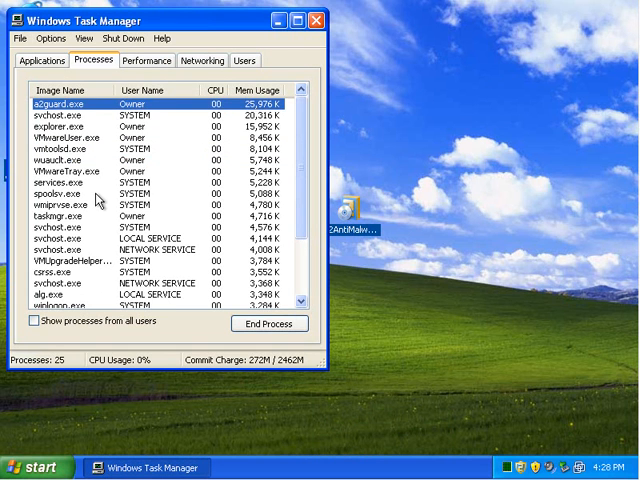
scroll("down", 3)
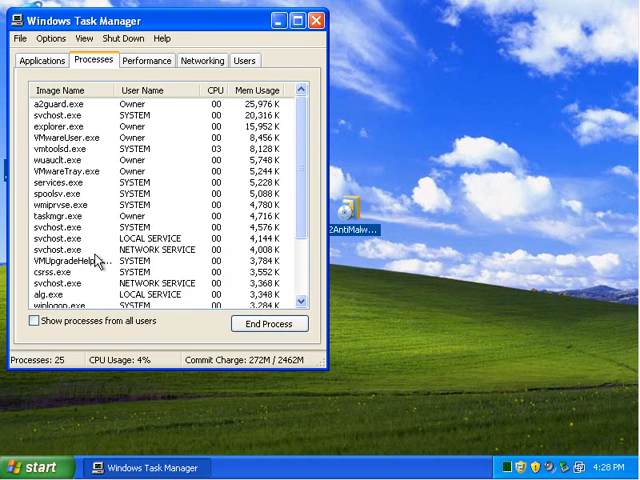
mouse_move(70, 116)
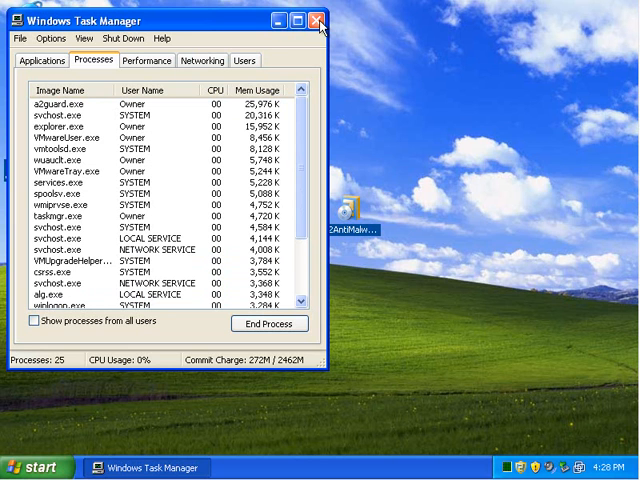
left_click(318, 20)
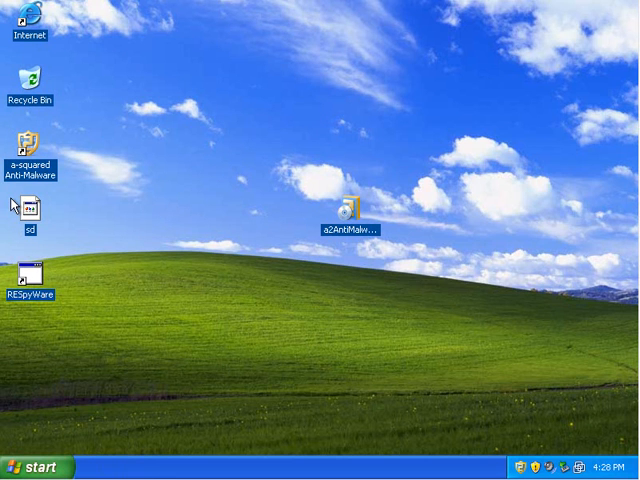
mouse_move(376, 304)
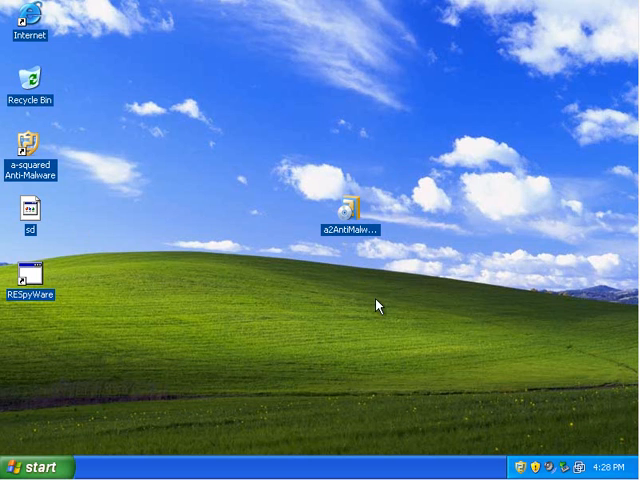
mouse_move(384, 308)
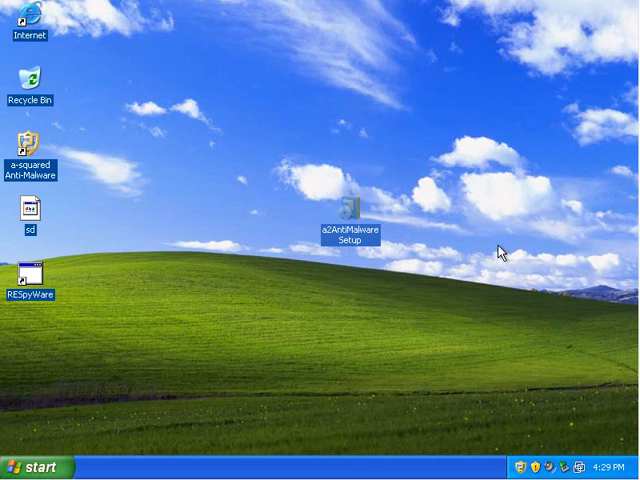
left_click(350, 208)
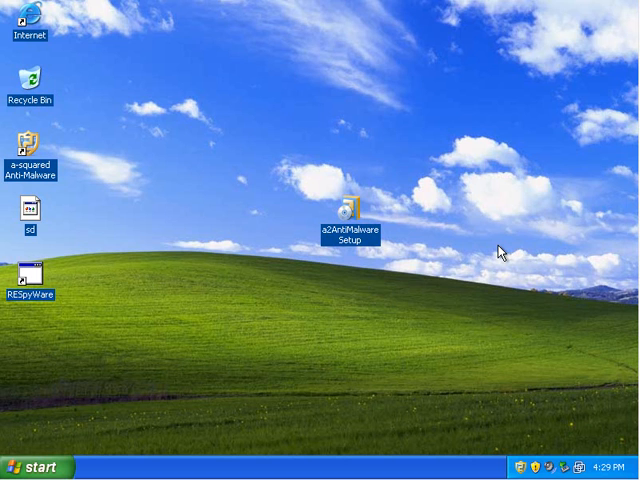